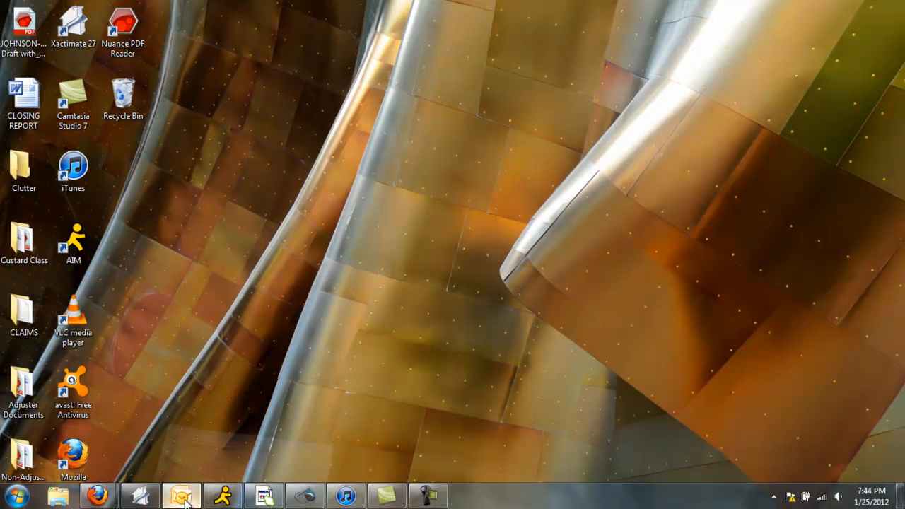
- Open the '.ESX File' email in Outlook and select its DAY3-SKETCHES.ESX attachment
{"action": "left_click", "coordinate": [181, 495]}
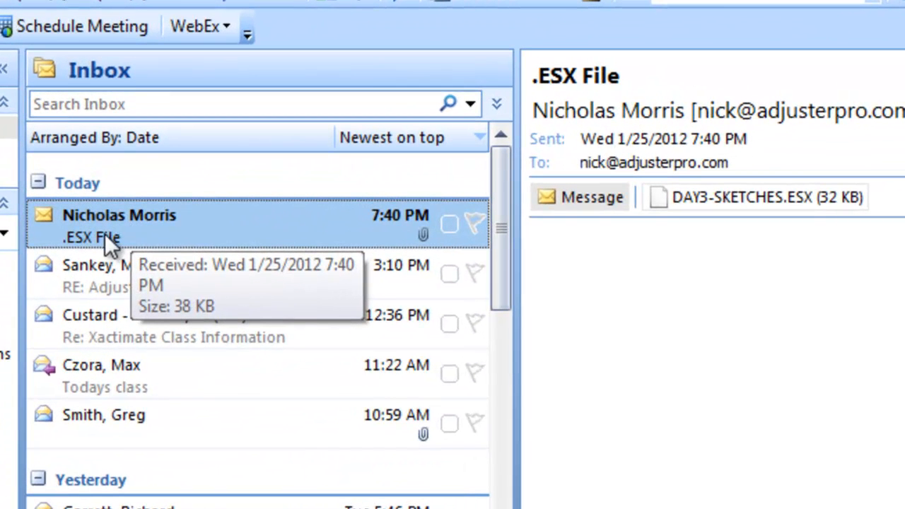
{"action": "mouse_move", "coordinate": [362, 178]}
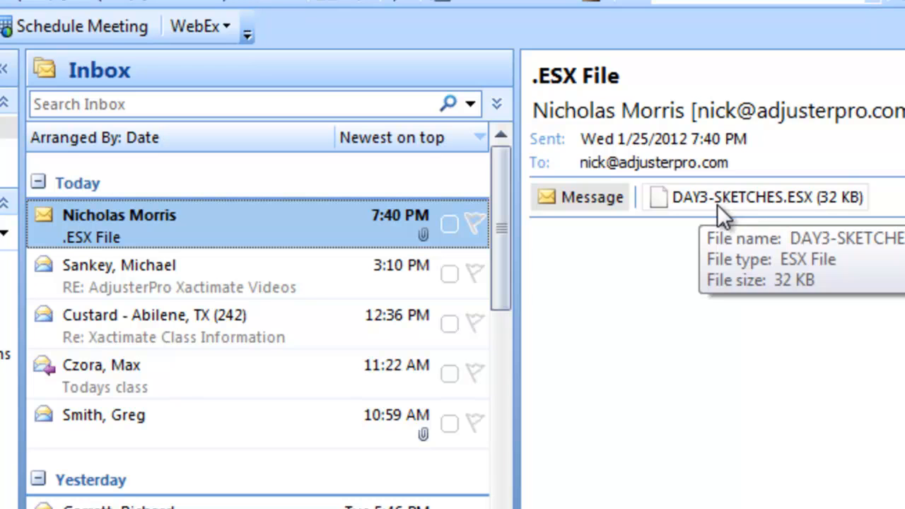
{"action": "mouse_move", "coordinate": [768, 212]}
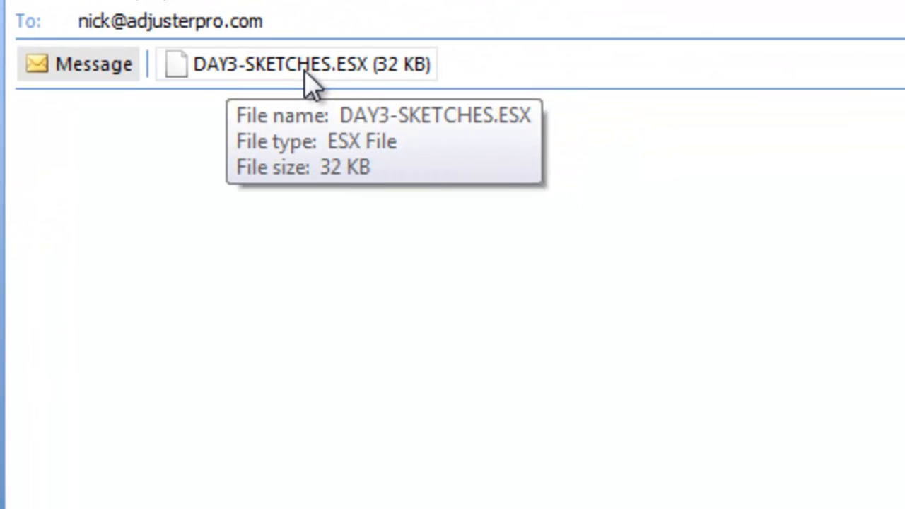
{"action": "left_click", "coordinate": [293, 64]}
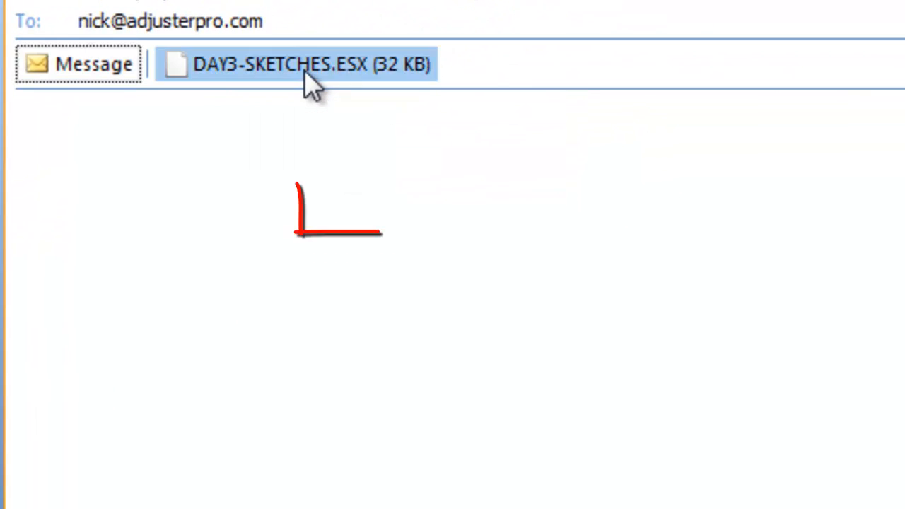
- Save the DAY3-SKETCHES.ESX attachment to the Desktop via Save As
{"action": "right_click", "coordinate": [297, 64]}
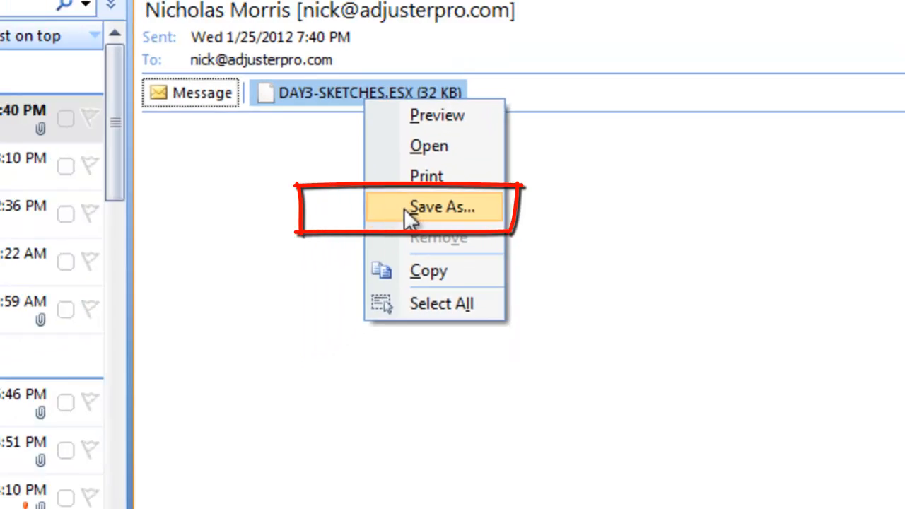
{"action": "left_click", "coordinate": [442, 207]}
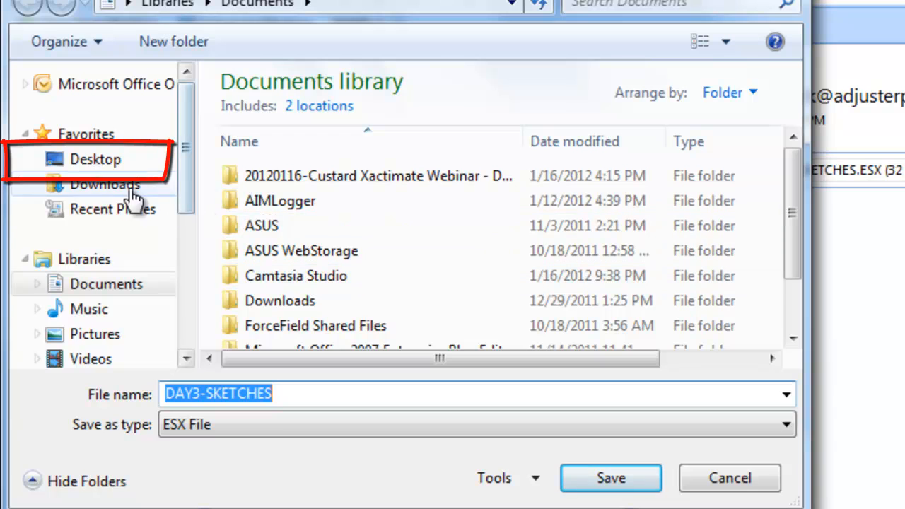
{"action": "left_click", "coordinate": [96, 159]}
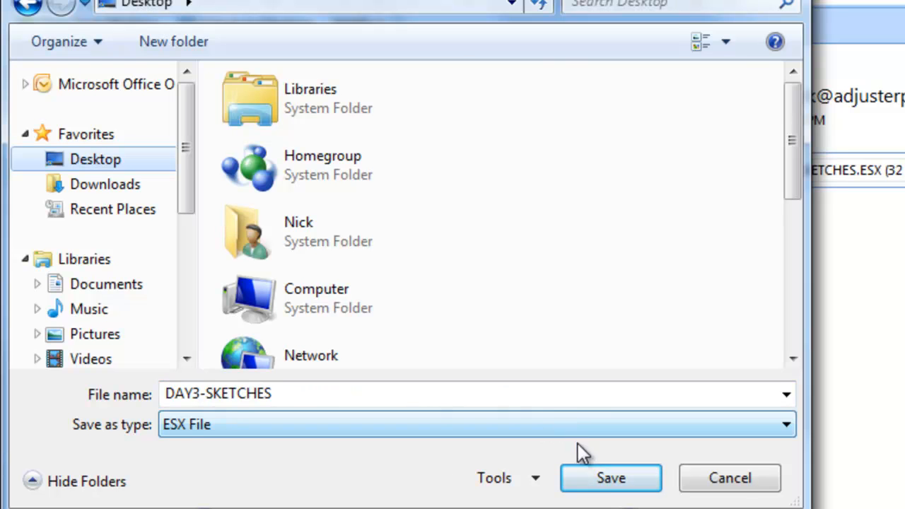
{"action": "left_click", "coordinate": [611, 478]}
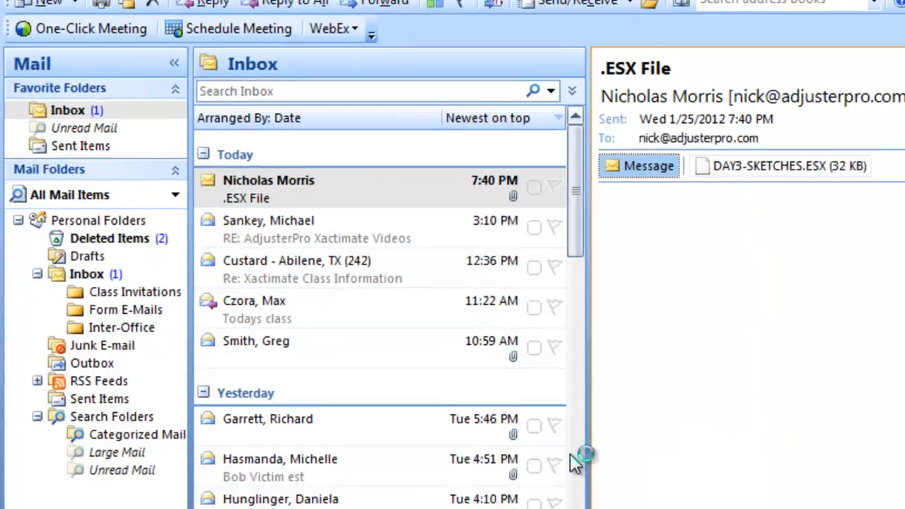
{"action": "left_click", "coordinate": [864, 8]}
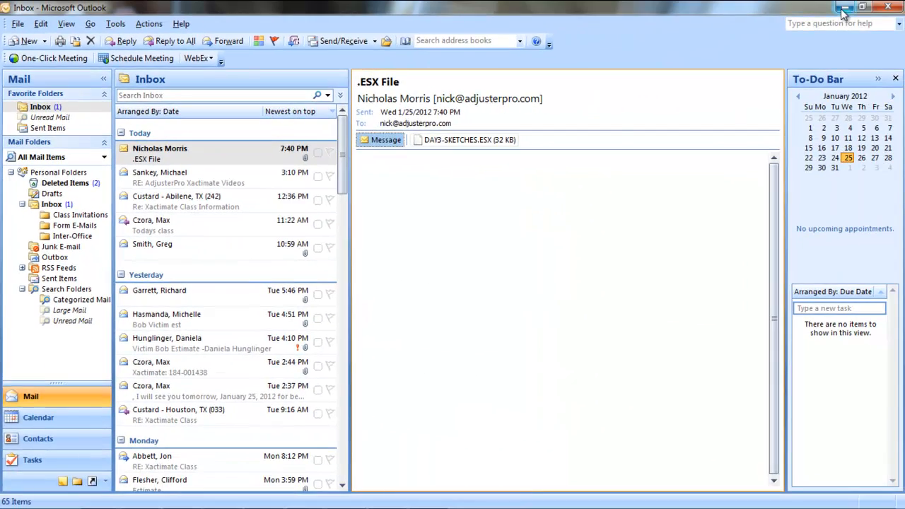
- Minimize Outlook to reveal the saved DAY3-SKETCHES file on the desktop
{"action": "left_click", "coordinate": [863, 7]}
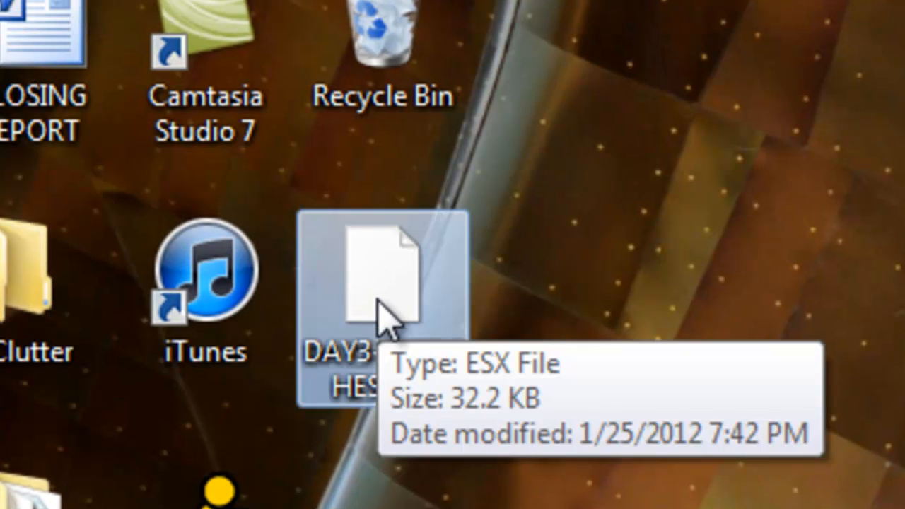
{"action": "mouse_move", "coordinate": [562, 294]}
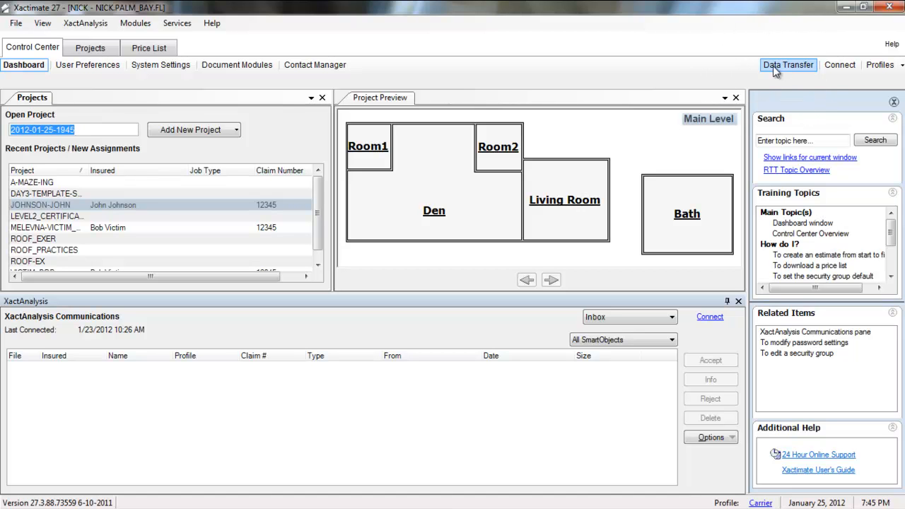
- Open Data Transfer with Transfer Type Folder and Action Retrieve from the Desktop
{"action": "left_click", "coordinate": [788, 65]}
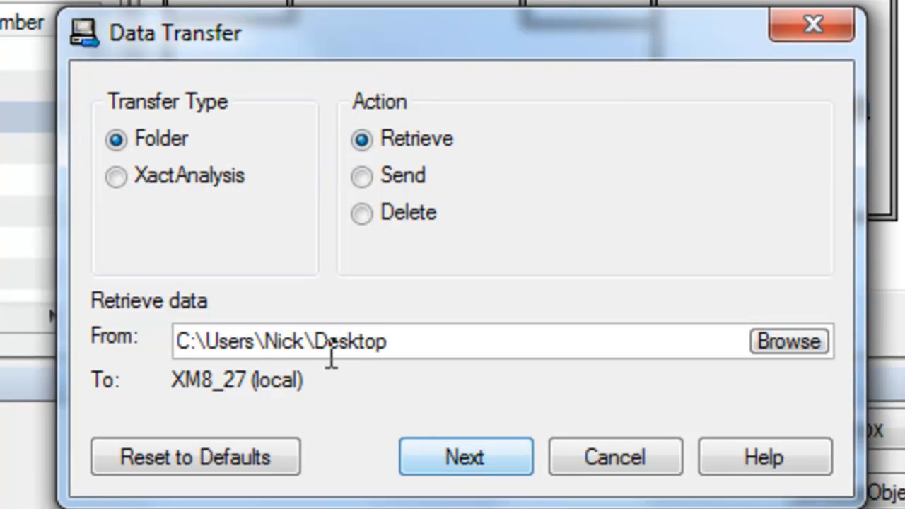
{"action": "left_click", "coordinate": [115, 139]}
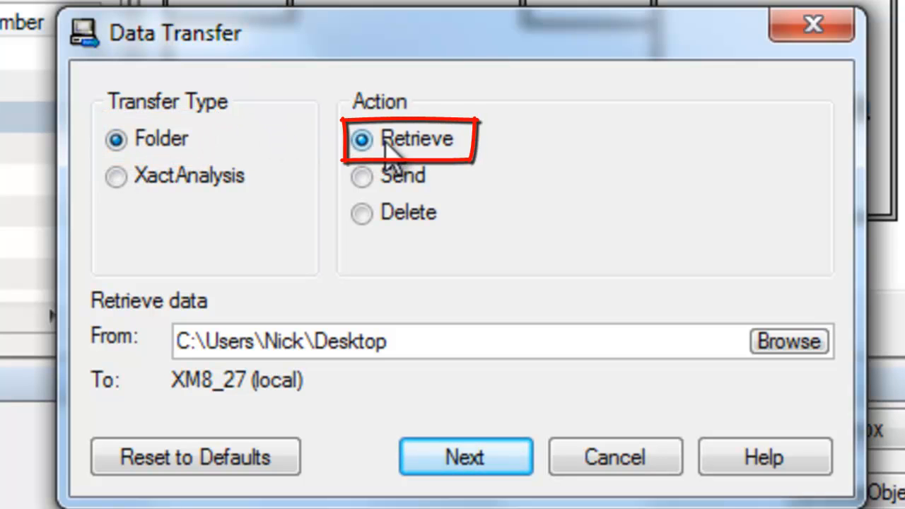
{"action": "mouse_move", "coordinate": [241, 148]}
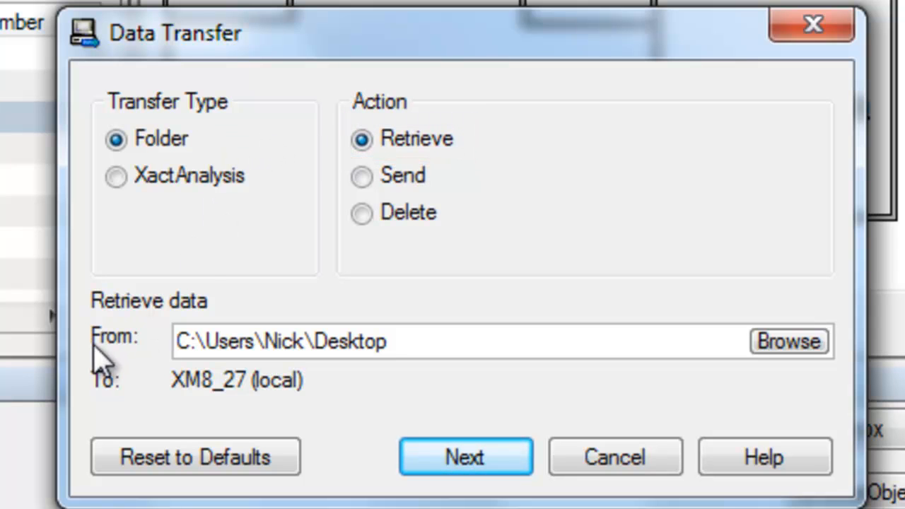
{"action": "mouse_move", "coordinate": [117, 364]}
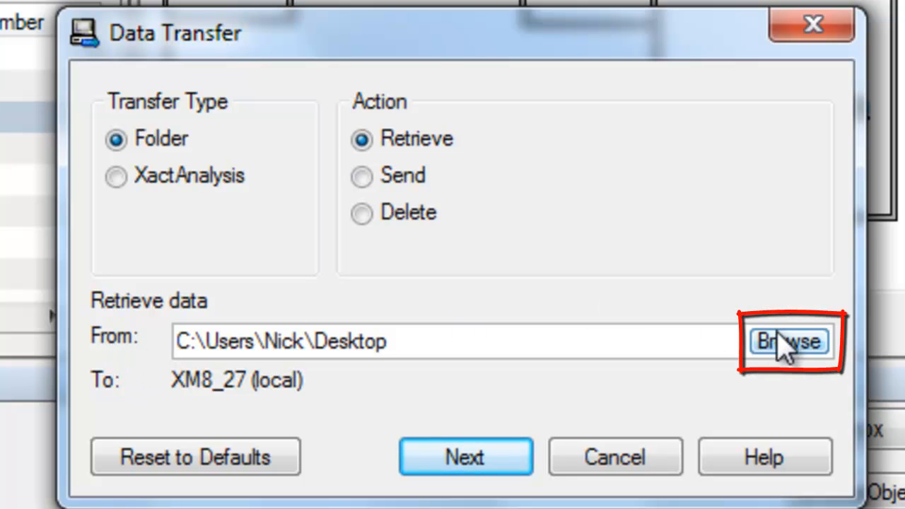
{"action": "left_click", "coordinate": [788, 342]}
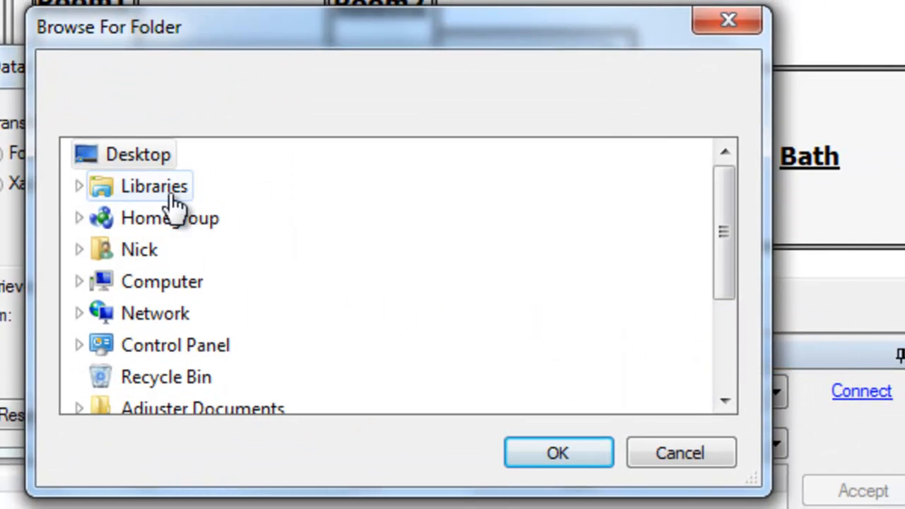
{"action": "mouse_move", "coordinate": [92, 194]}
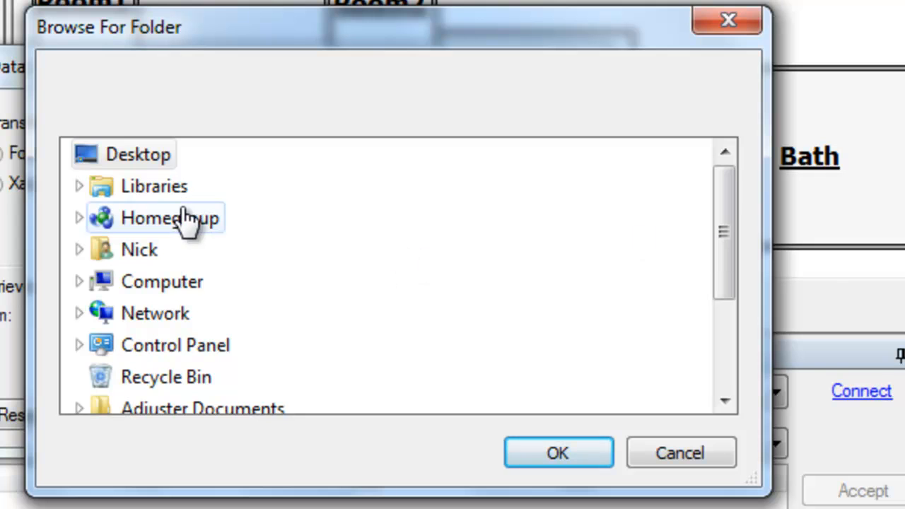
{"action": "left_click", "coordinate": [138, 154]}
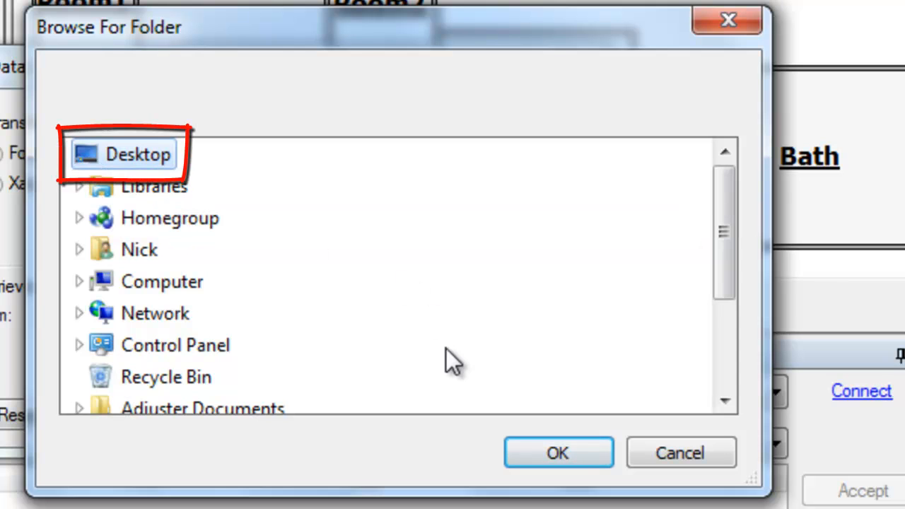
{"action": "mouse_move", "coordinate": [131, 170]}
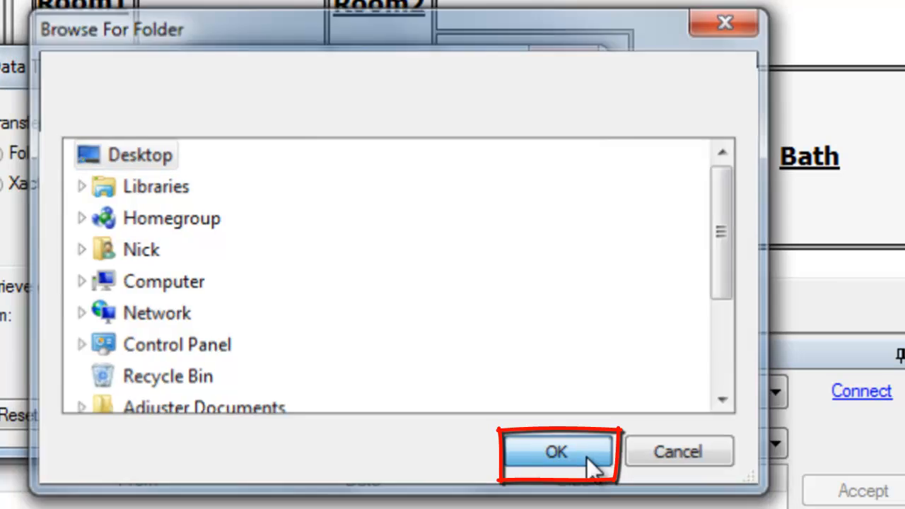
{"action": "left_click", "coordinate": [556, 452]}
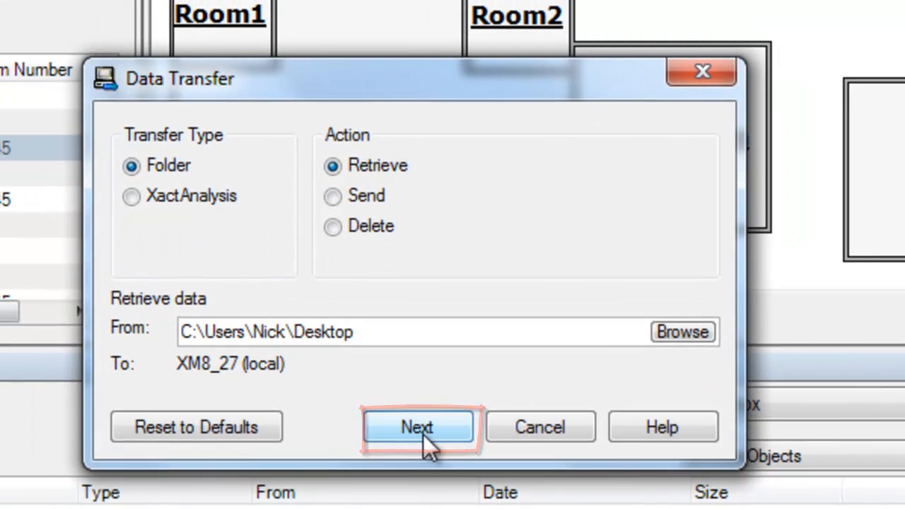
- Retrieve the DAY3-SKETCHES project from the Desktop folder and close the Transfer Results report
{"action": "left_click", "coordinate": [417, 427]}
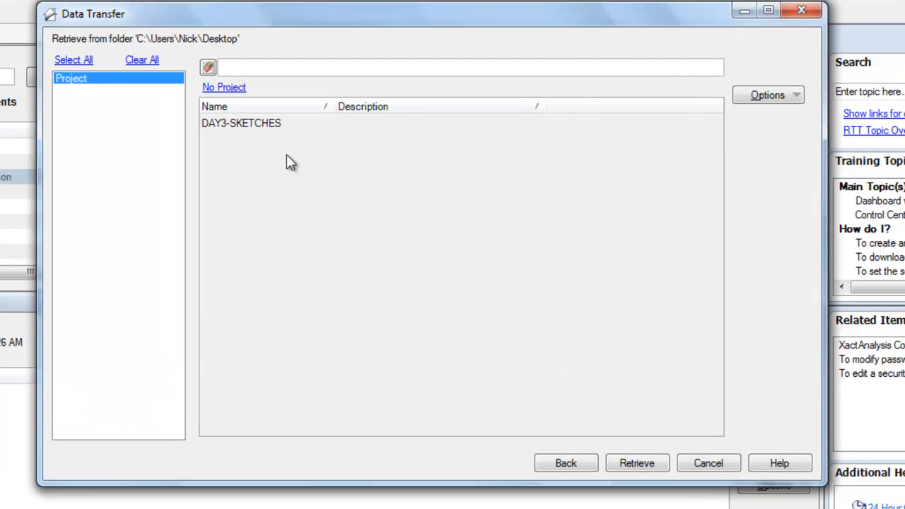
{"action": "left_click", "coordinate": [241, 123]}
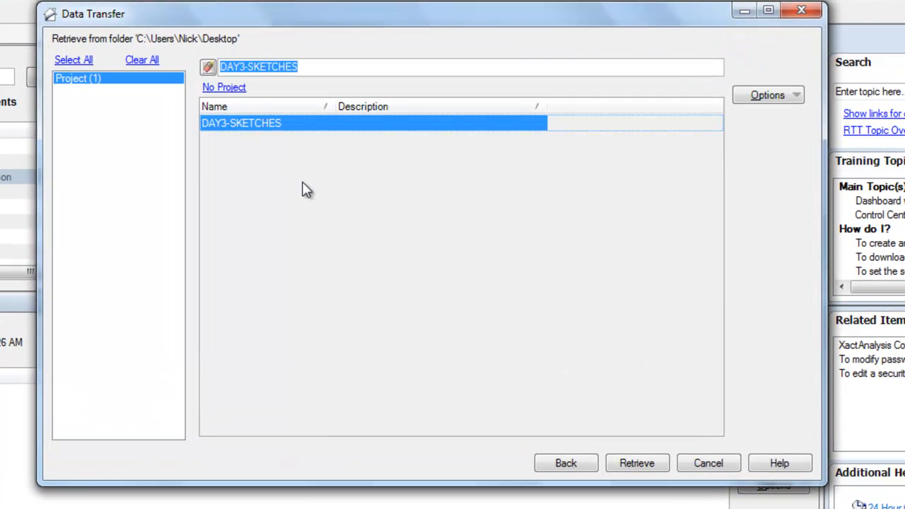
{"action": "mouse_move", "coordinate": [382, 215]}
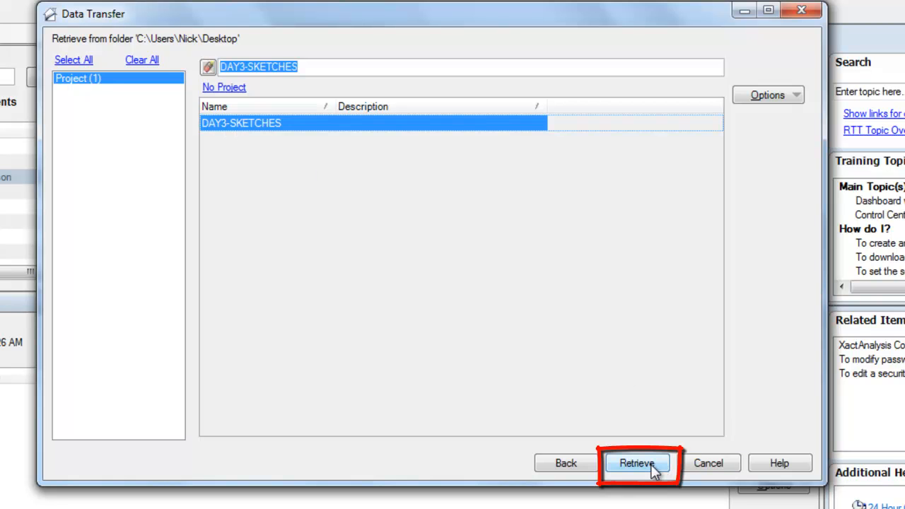
{"action": "left_click", "coordinate": [637, 463]}
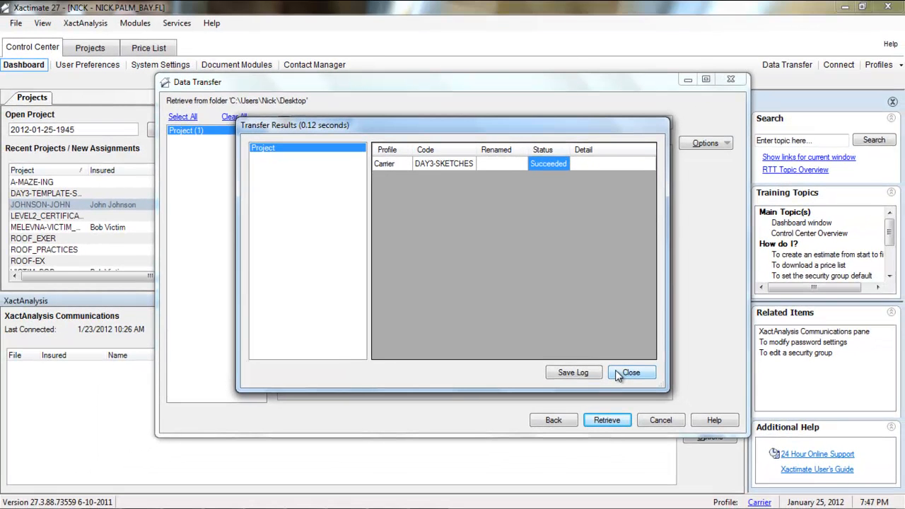
{"action": "left_click", "coordinate": [631, 372]}
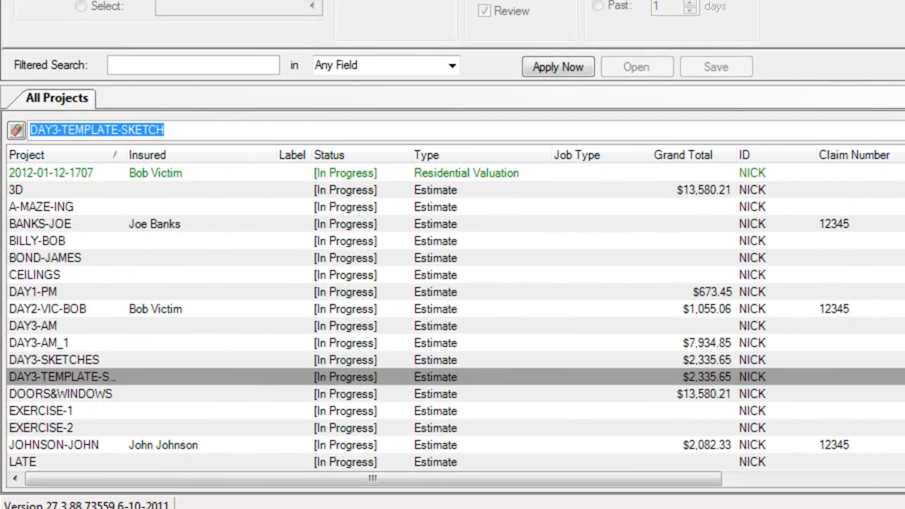
{"action": "mouse_move", "coordinate": [44, 351]}
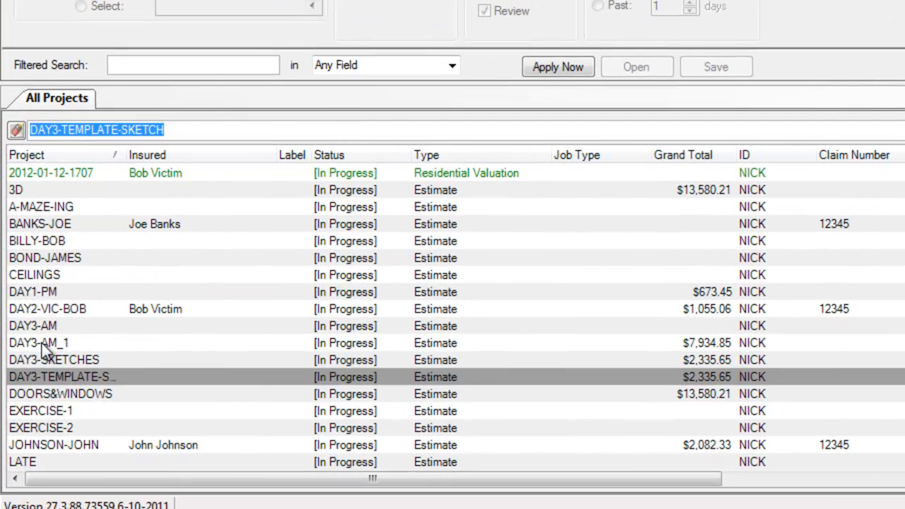
- Switch to the Projects tab to view the All Projects list
{"action": "left_click", "coordinate": [53, 360]}
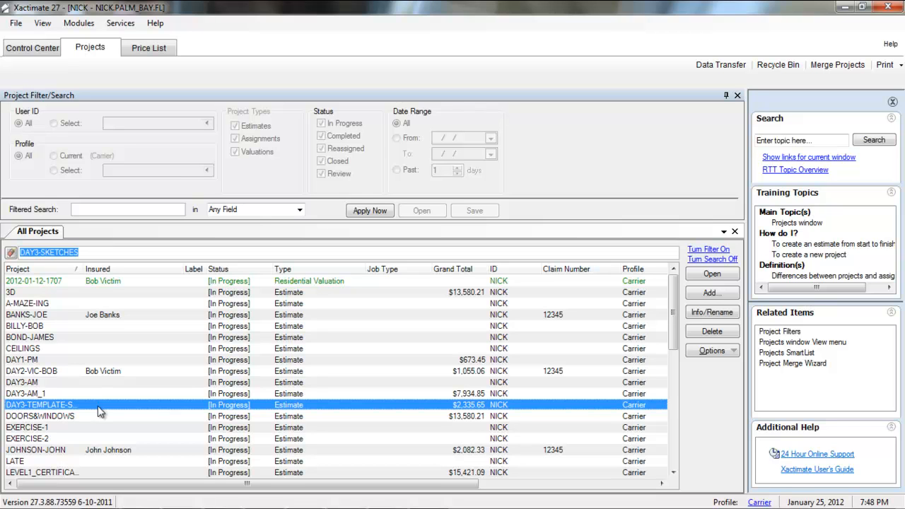
{"action": "mouse_move", "coordinate": [600, 90]}
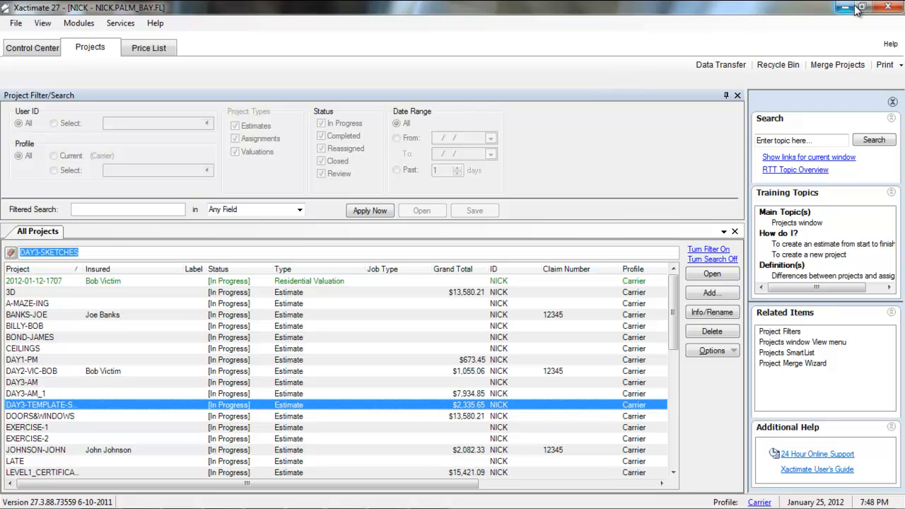
{"action": "mouse_move", "coordinate": [861, 7]}
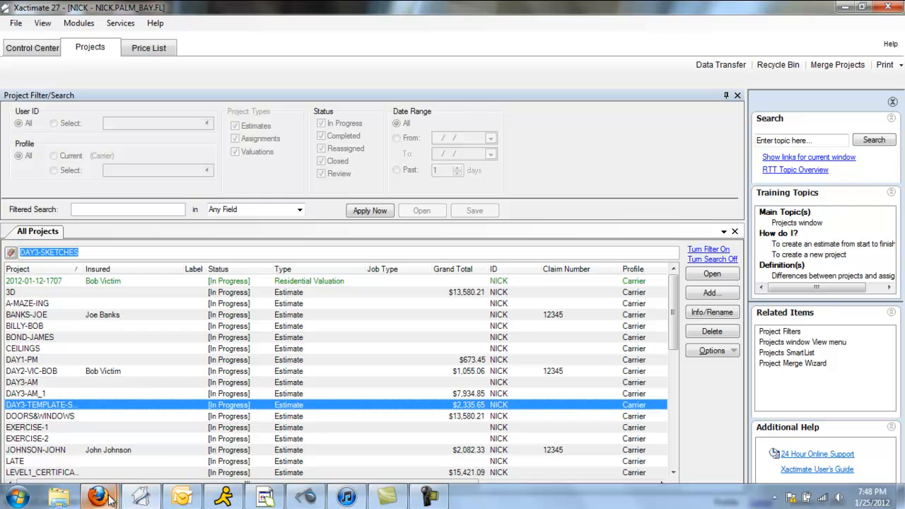
{"action": "mouse_move", "coordinate": [57, 499]}
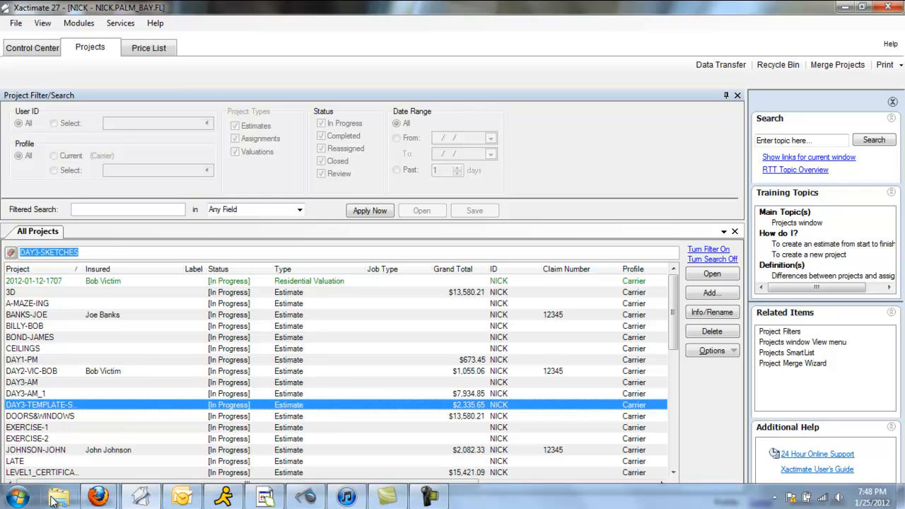
- Show the Desktop folder in Windows Explorer, scrolled to DAY3-SKETCHES.ESX
{"action": "left_click", "coordinate": [59, 496]}
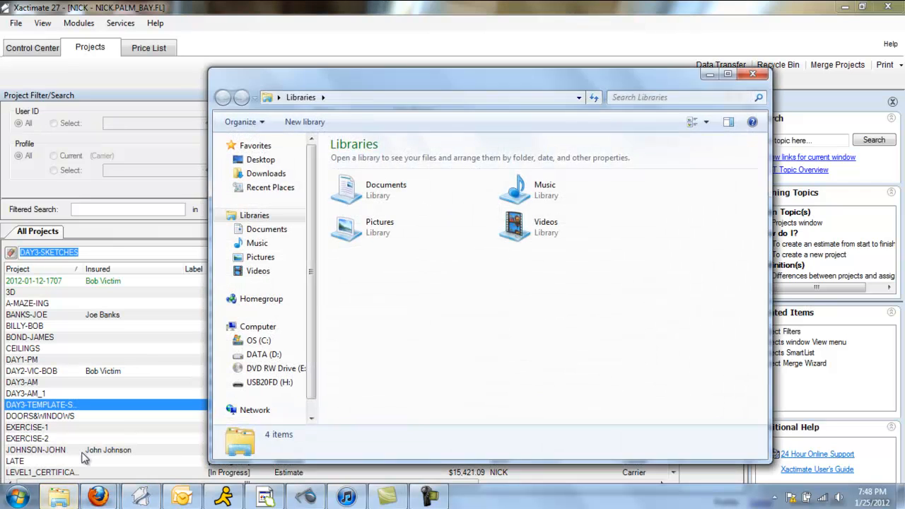
{"action": "mouse_move", "coordinate": [361, 230]}
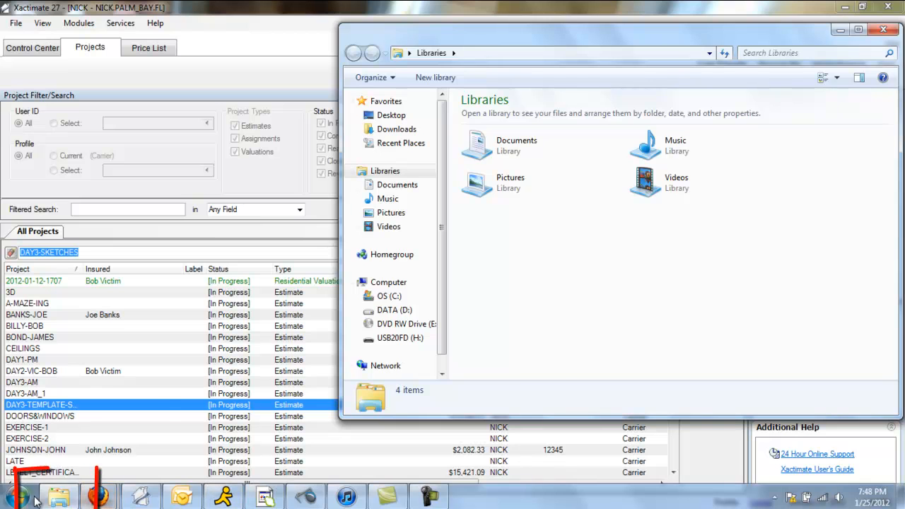
{"action": "left_click", "coordinate": [19, 497]}
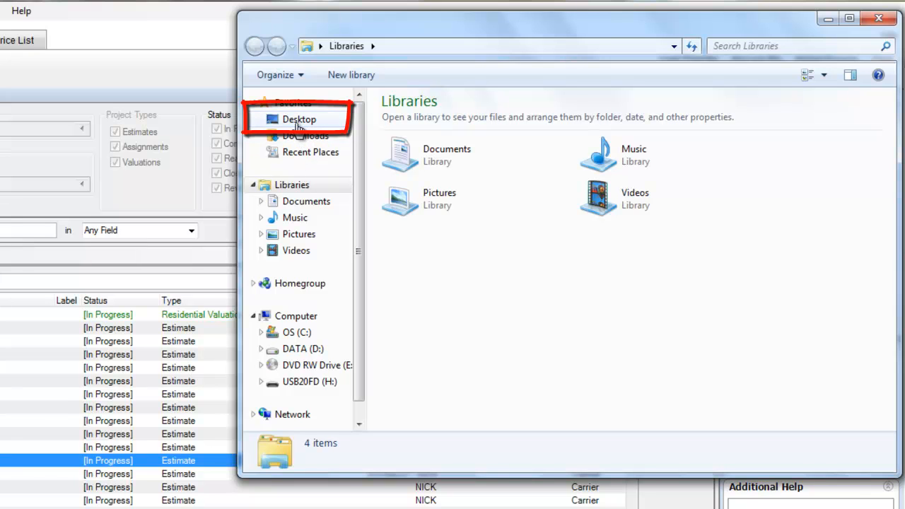
{"action": "left_click", "coordinate": [299, 118]}
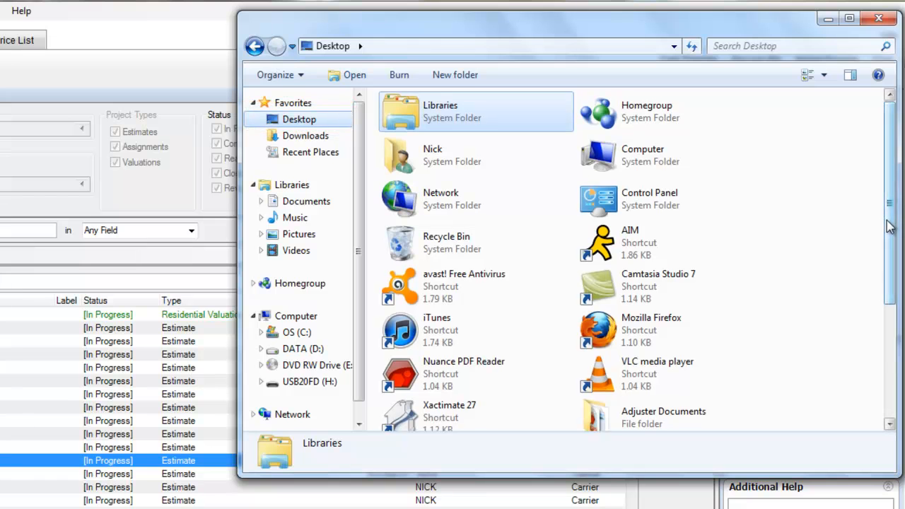
{"action": "scroll", "scroll_direction": "down", "scroll_amount": 3}
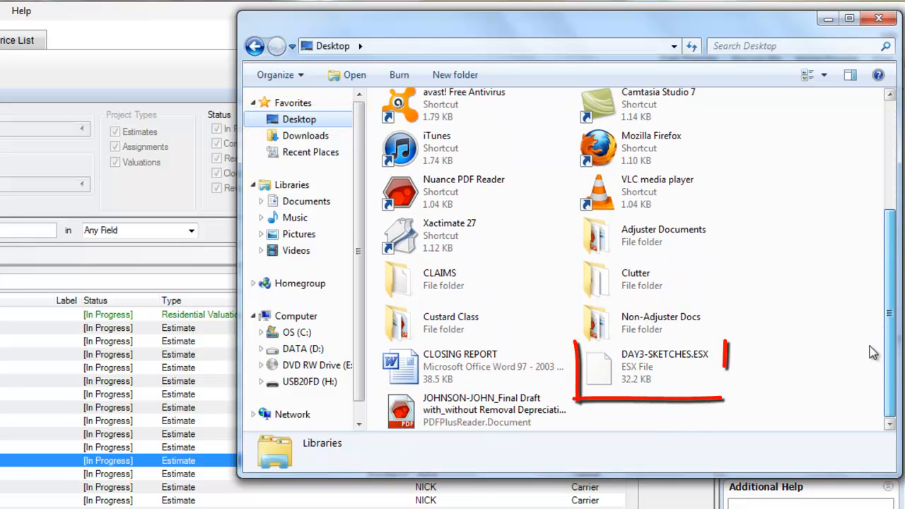
{"action": "left_click", "coordinate": [650, 366]}
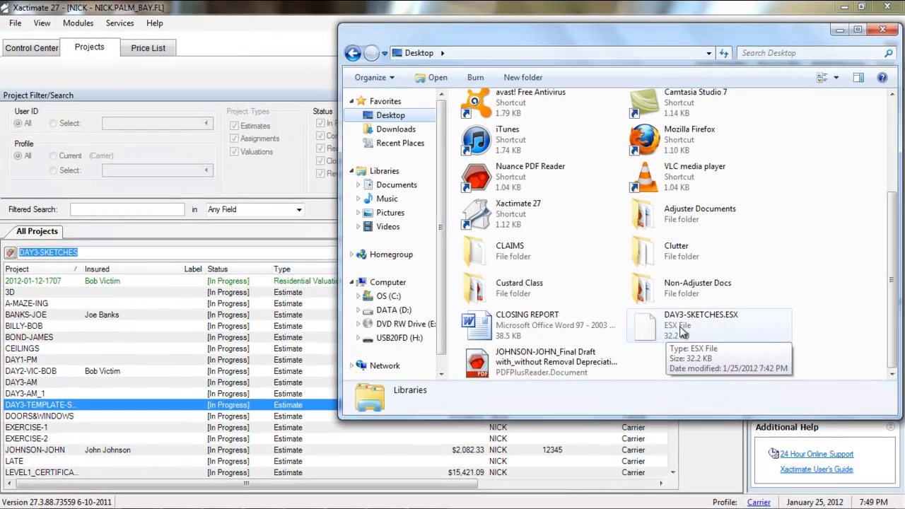
- Drag DAY3-SKETCHES.ESX into the All Projects list and close the Transfer Results report
{"action": "left_click", "coordinate": [707, 326]}
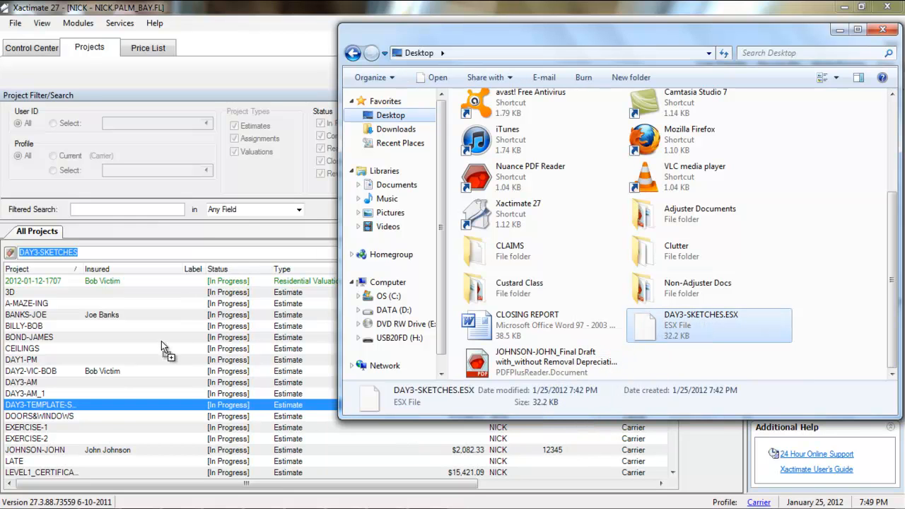
{"action": "mouse_move", "coordinate": [141, 387]}
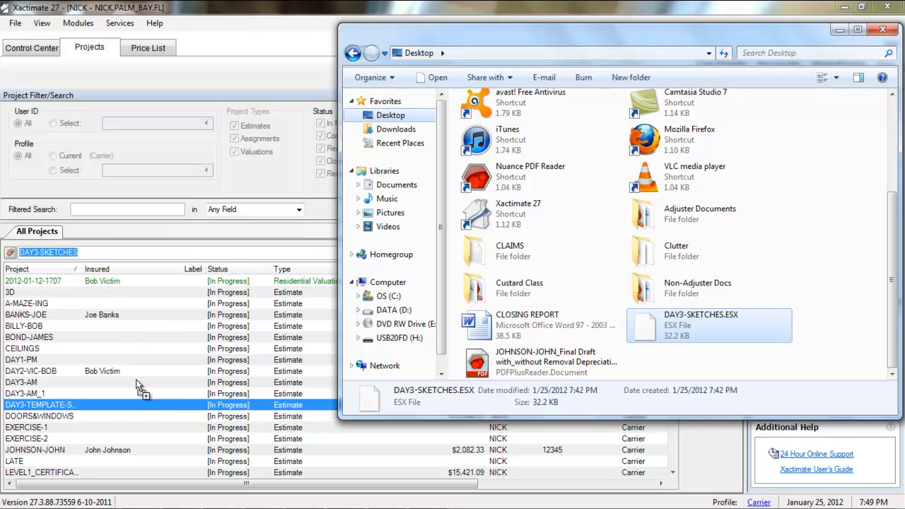
{"action": "mouse_move", "coordinate": [140, 396]}
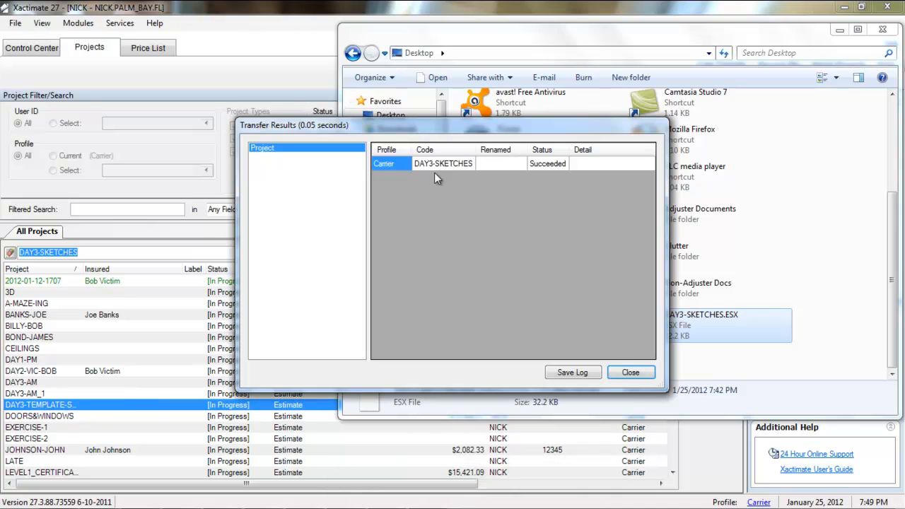
{"action": "mouse_move", "coordinate": [434, 159]}
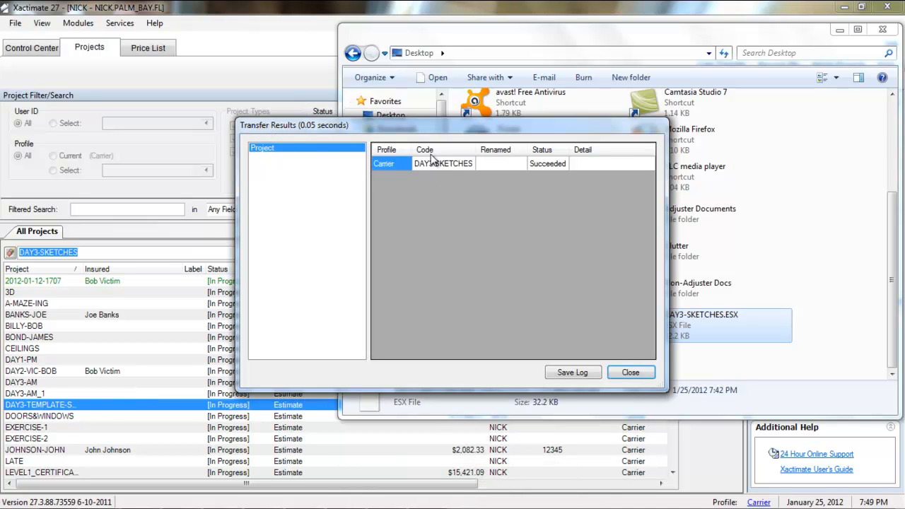
{"action": "mouse_move", "coordinate": [564, 174]}
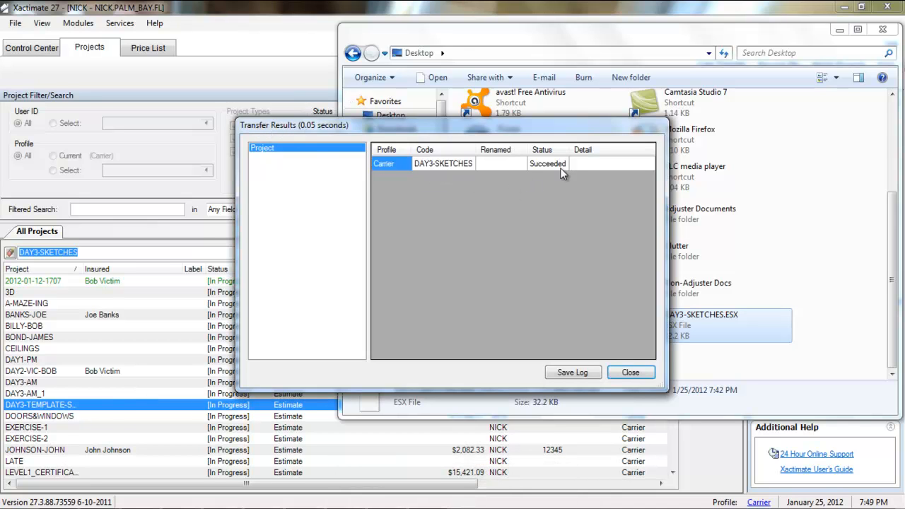
{"action": "mouse_move", "coordinate": [625, 344]}
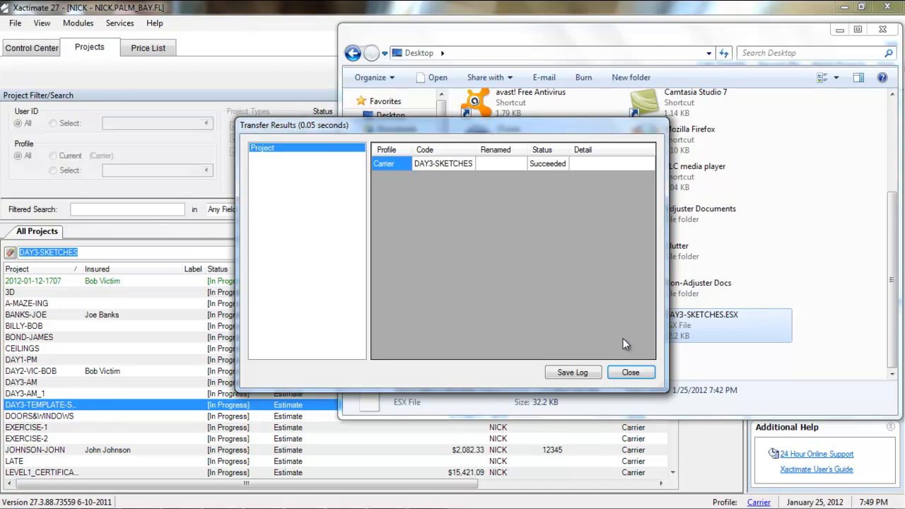
{"action": "left_click", "coordinate": [630, 373]}
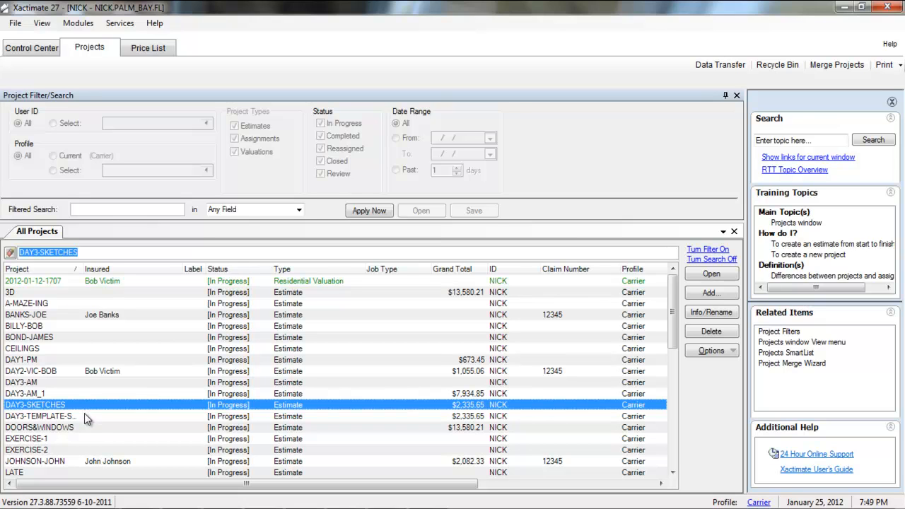
{"action": "mouse_move", "coordinate": [246, 403]}
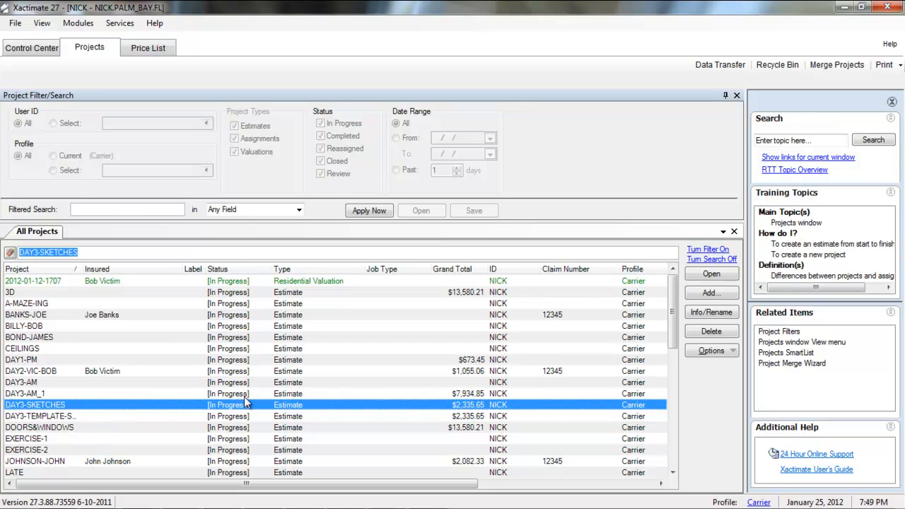